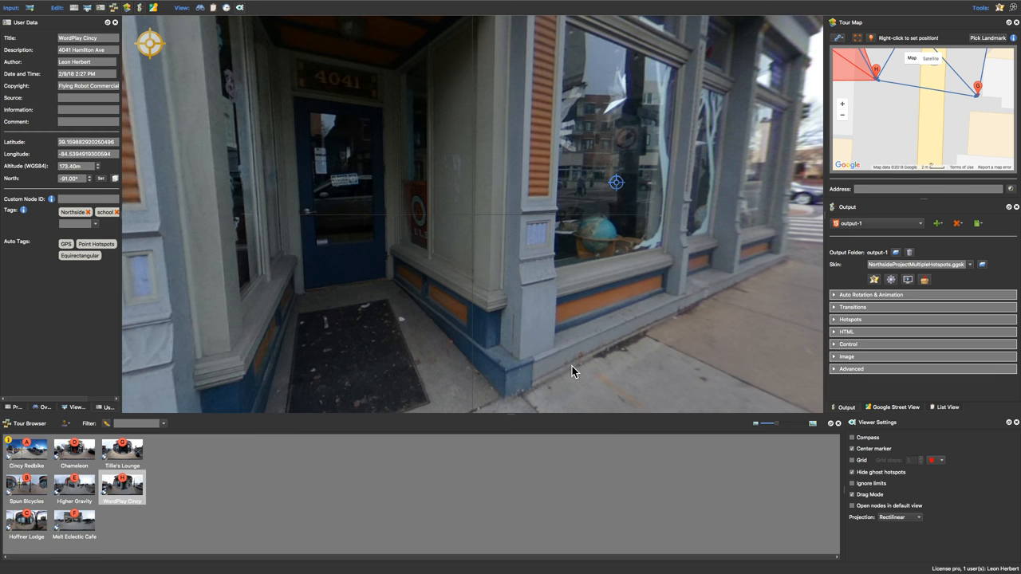
mouse_move(825, 275)
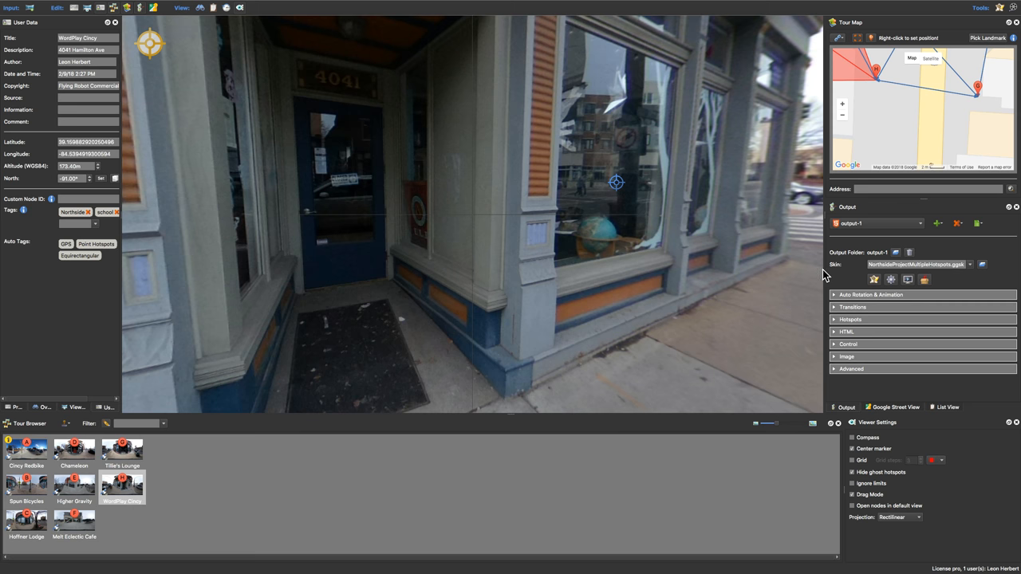
mouse_move(610, 387)
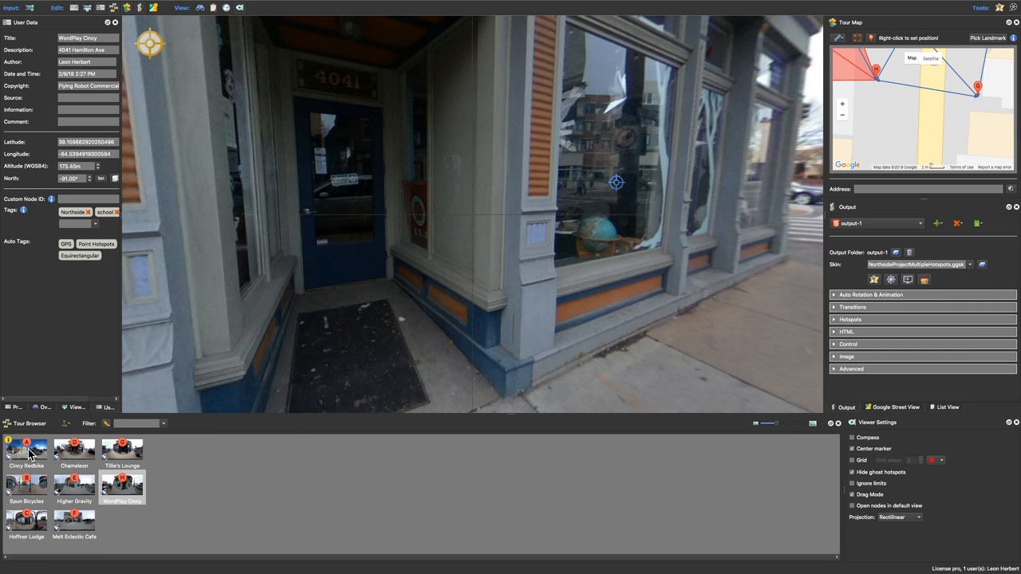
mouse_move(47, 442)
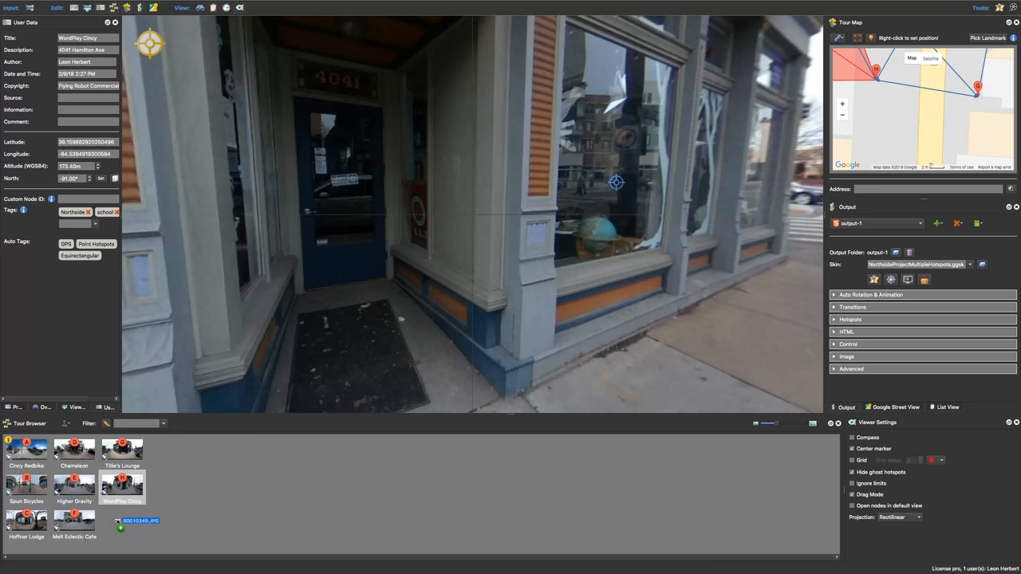
Open the new Galaxie Skateshop panorama node from the Tour Browser
click(121, 520)
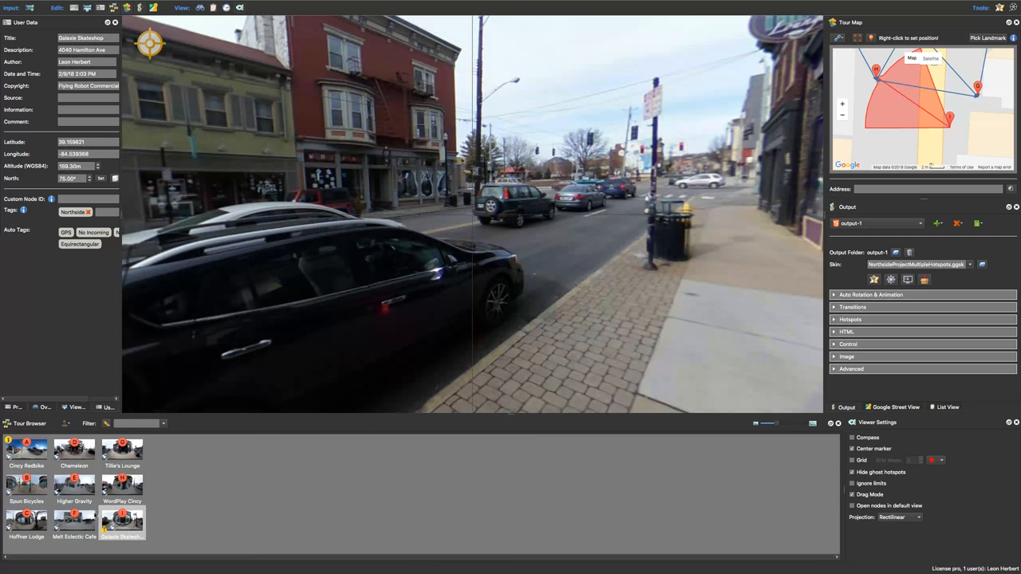
mouse_move(824, 328)
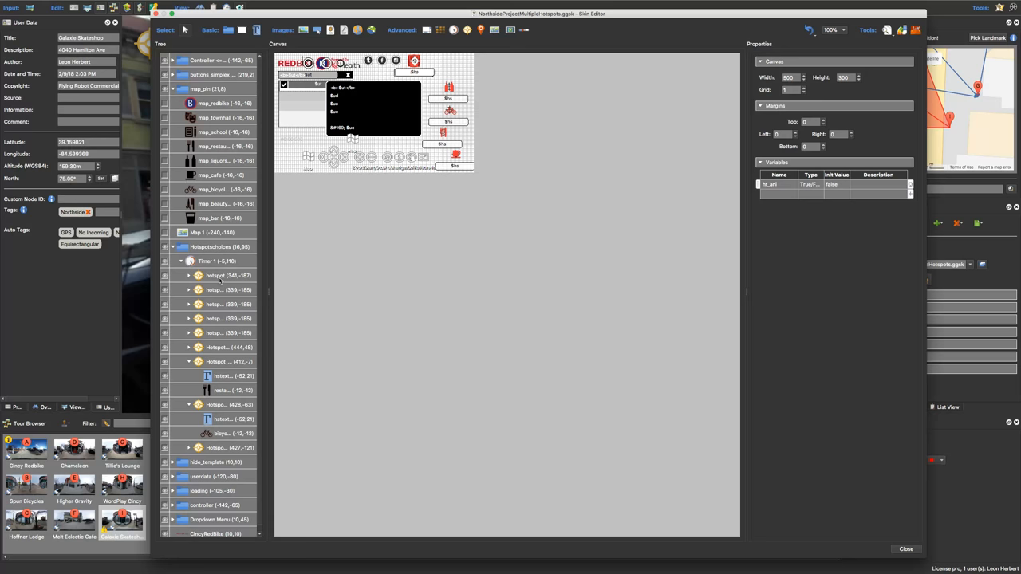
Read the IDs of hotspot_bar, hstext_restaurant, restaurant and Hotspot_restaurant in the skin tree
click(215, 289)
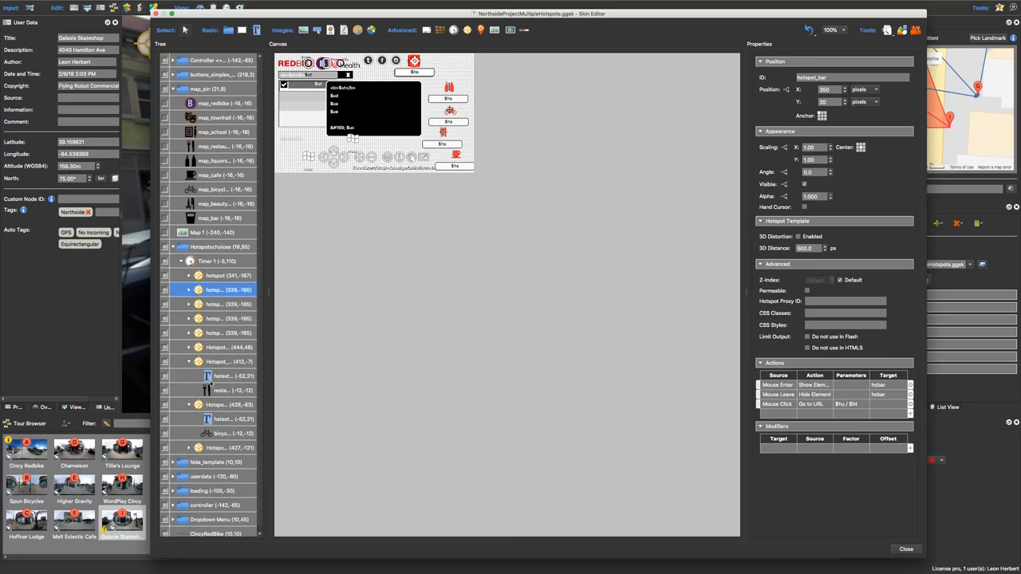
click(223, 375)
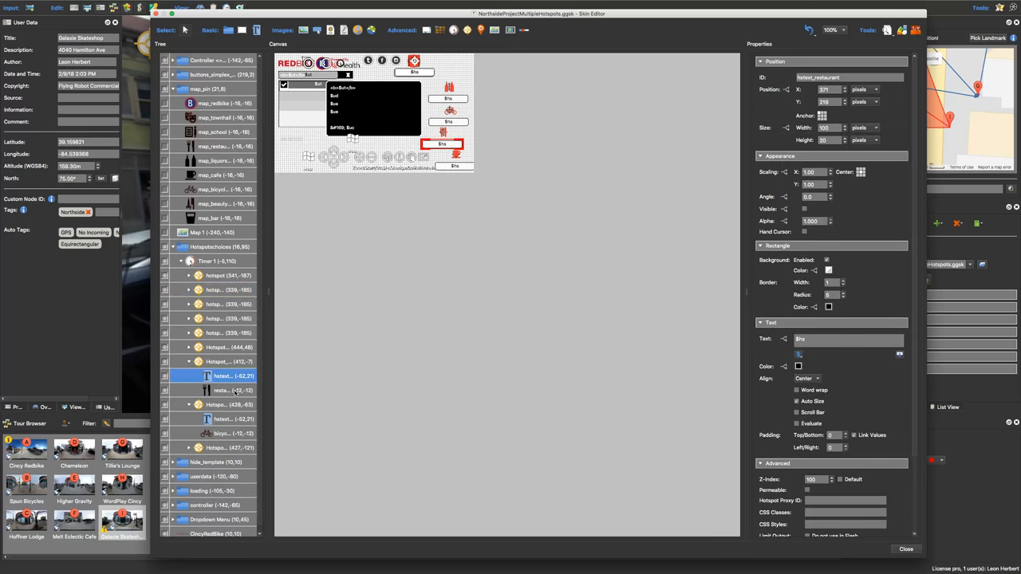
click(223, 390)
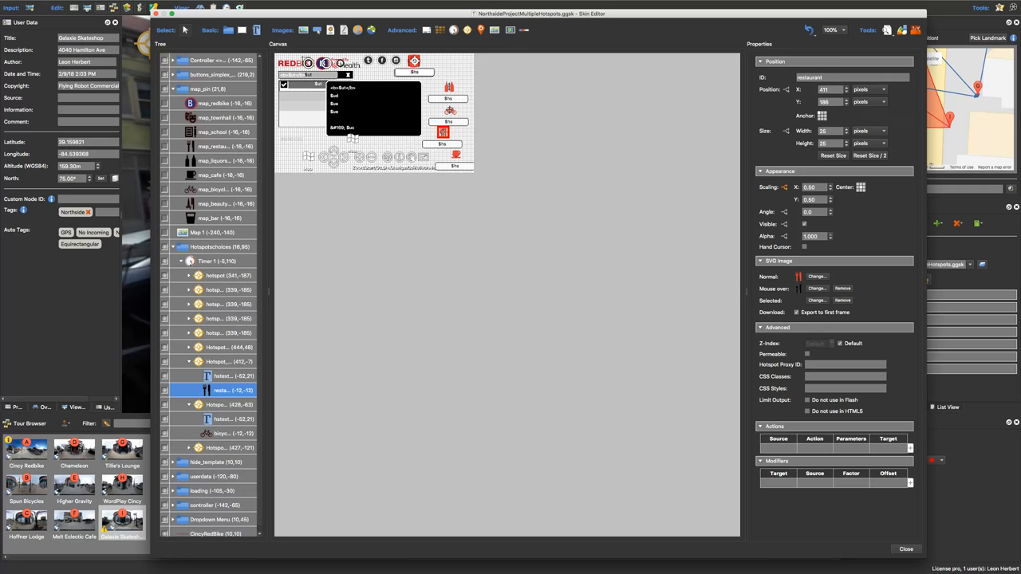
mouse_move(638, 246)
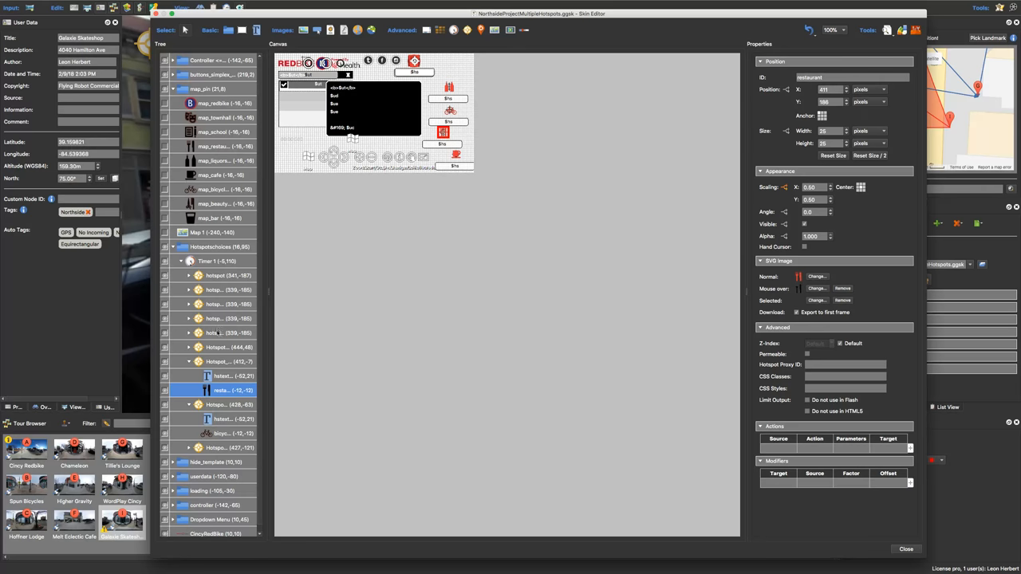
click(228, 362)
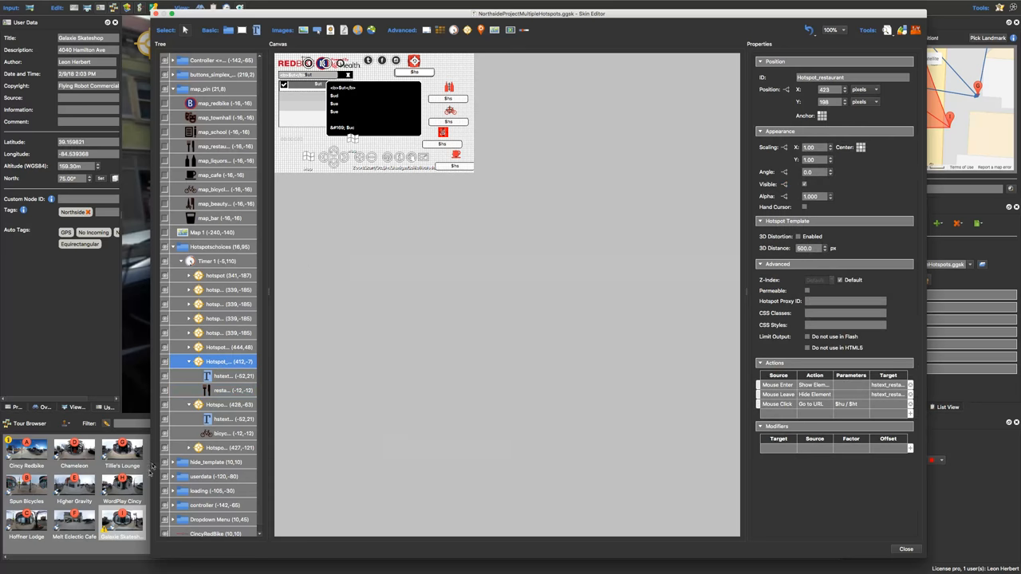
mouse_move(125, 534)
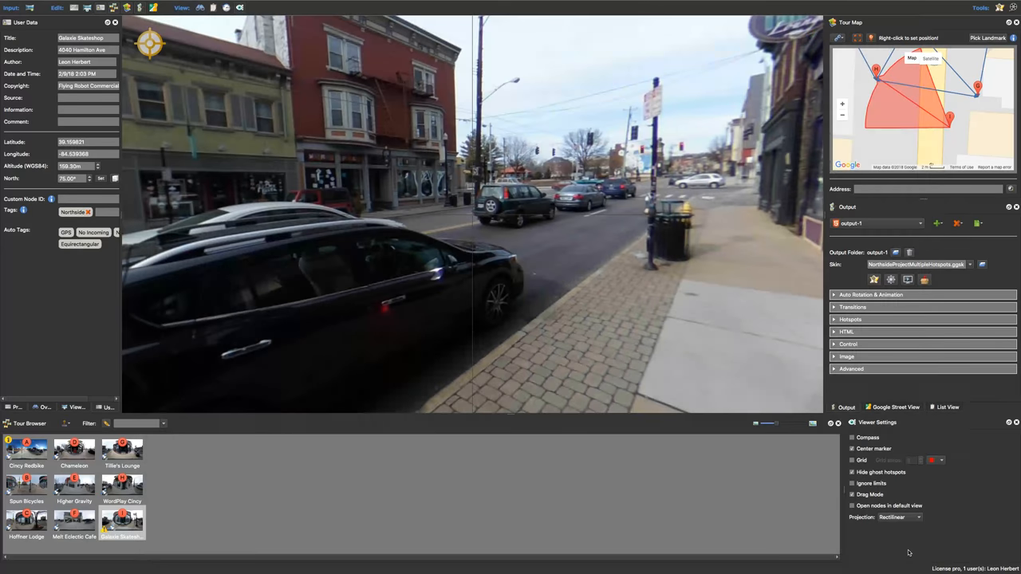
mouse_move(121, 522)
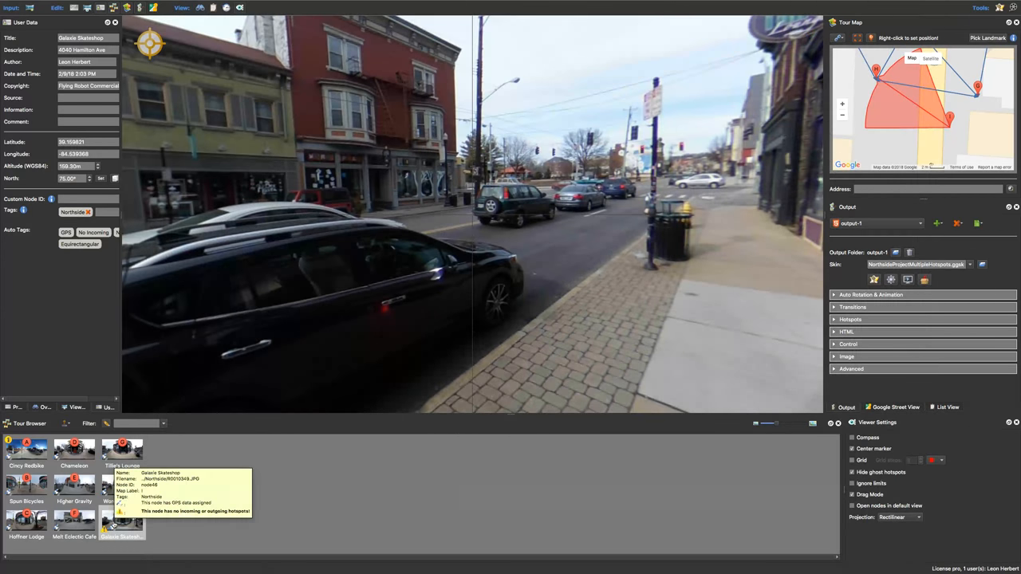
Preview Cincy Redbike, Spun Bicycles and Hoffner Lodge, then return to Galaxie Skateshop
click(26, 451)
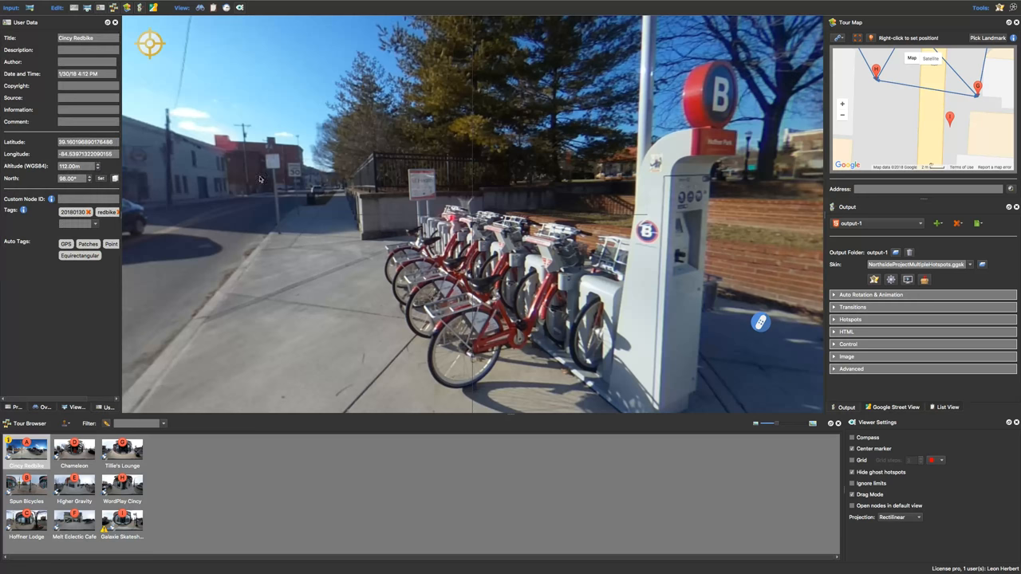
mouse_move(157, 559)
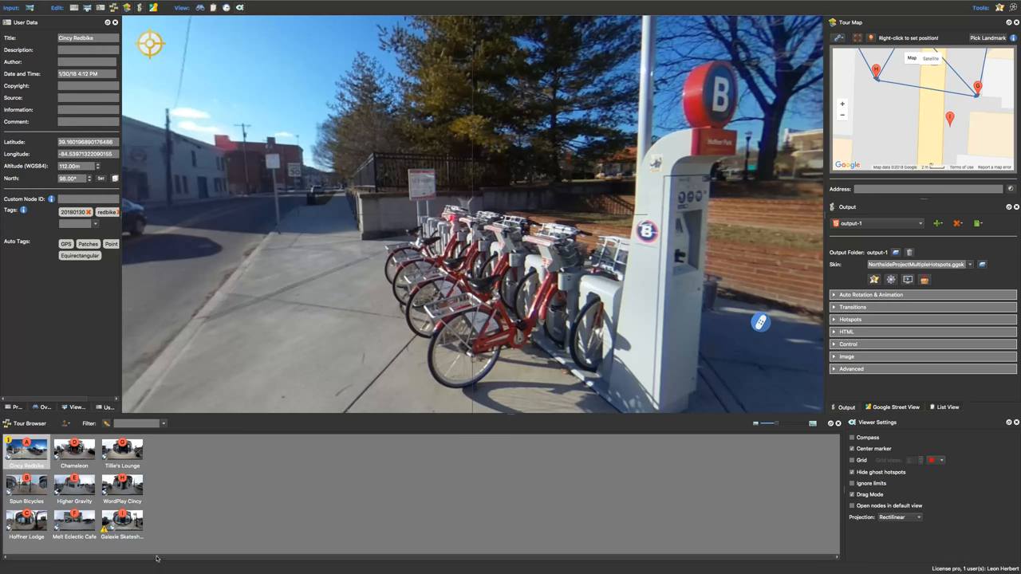
click(27, 486)
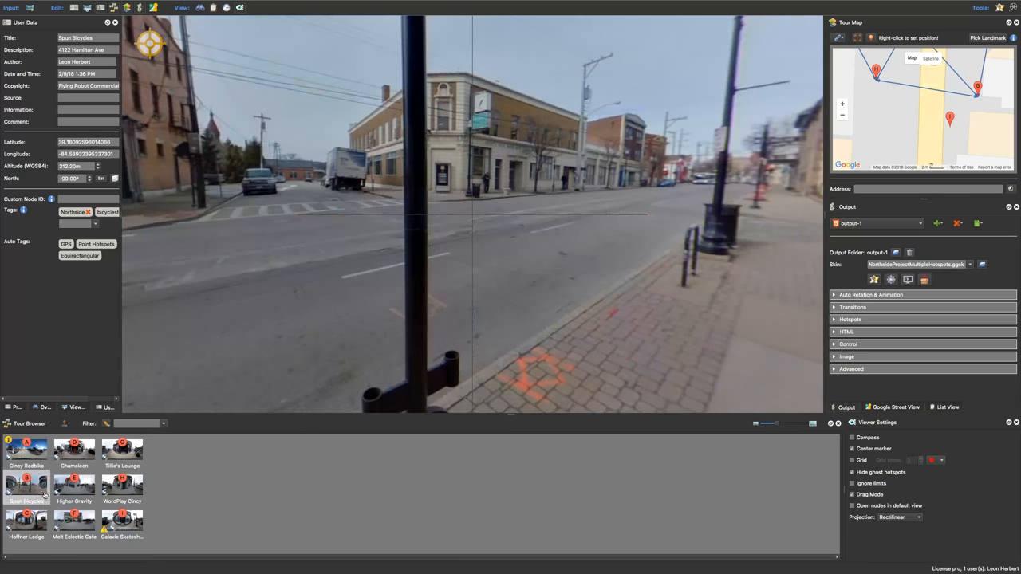
click(26, 520)
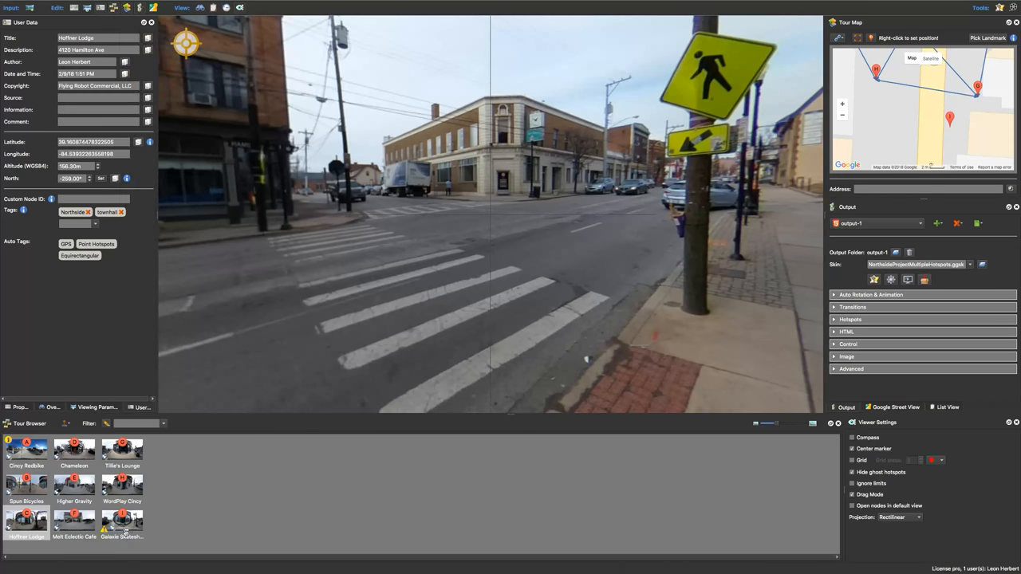
click(122, 523)
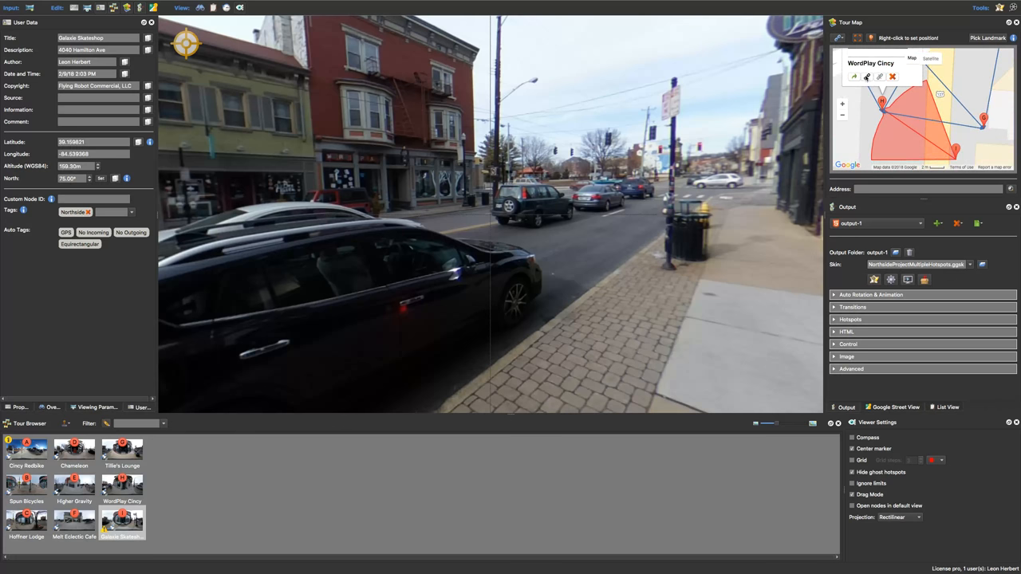
Link Galaxie Skateshop to WordPlay Cincy from the tour map pin popup
click(20, 408)
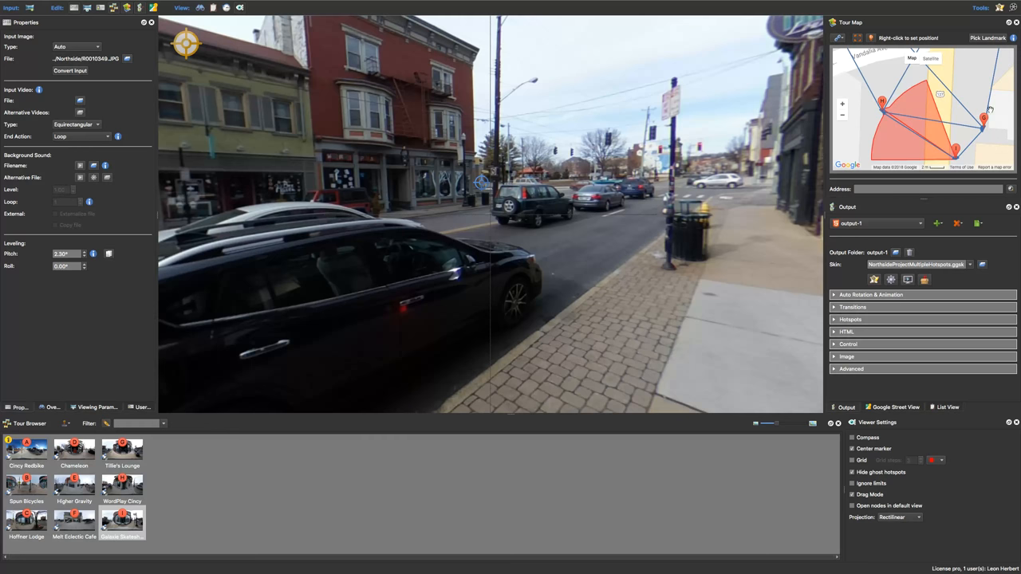
mouse_move(923, 155)
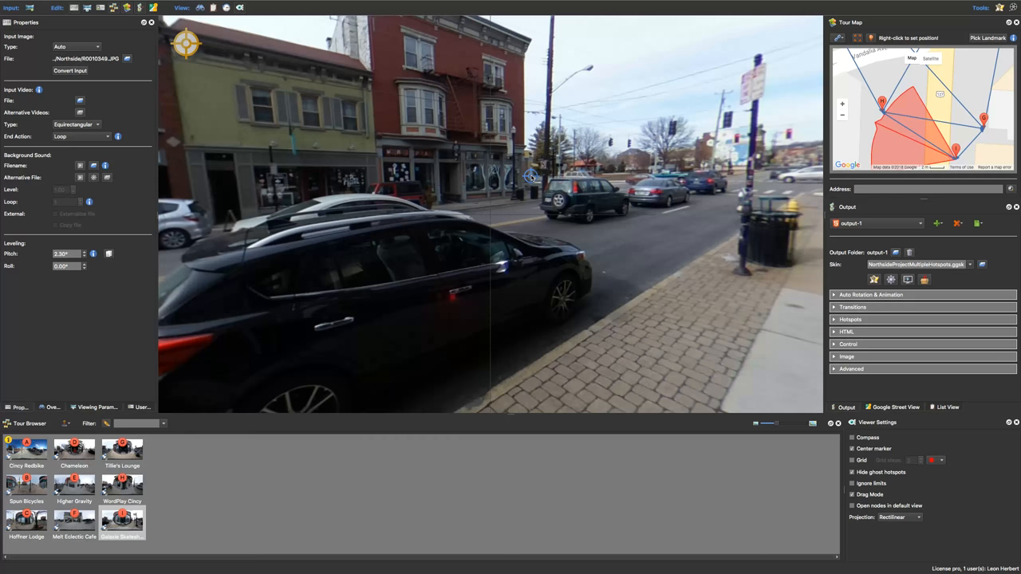
Select the new WordPlay Cincy hotspot and choose a skin ID from its Skin-ID list
click(531, 177)
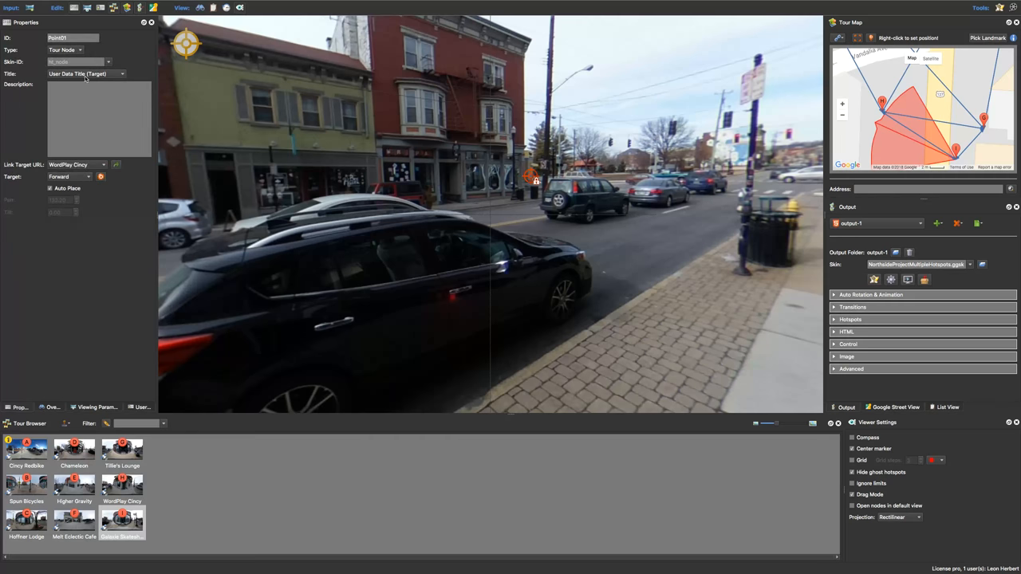
click(108, 62)
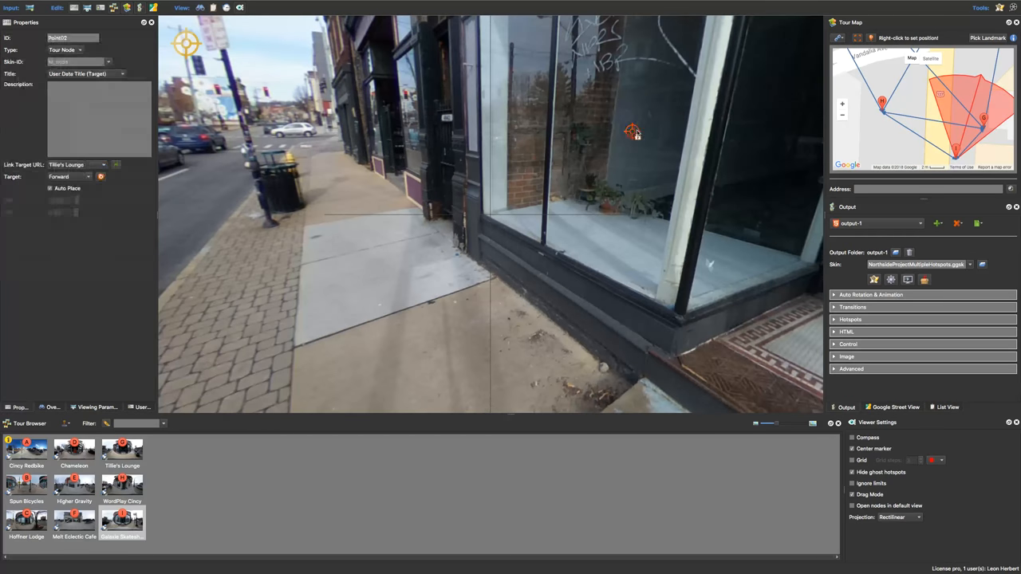
click(109, 62)
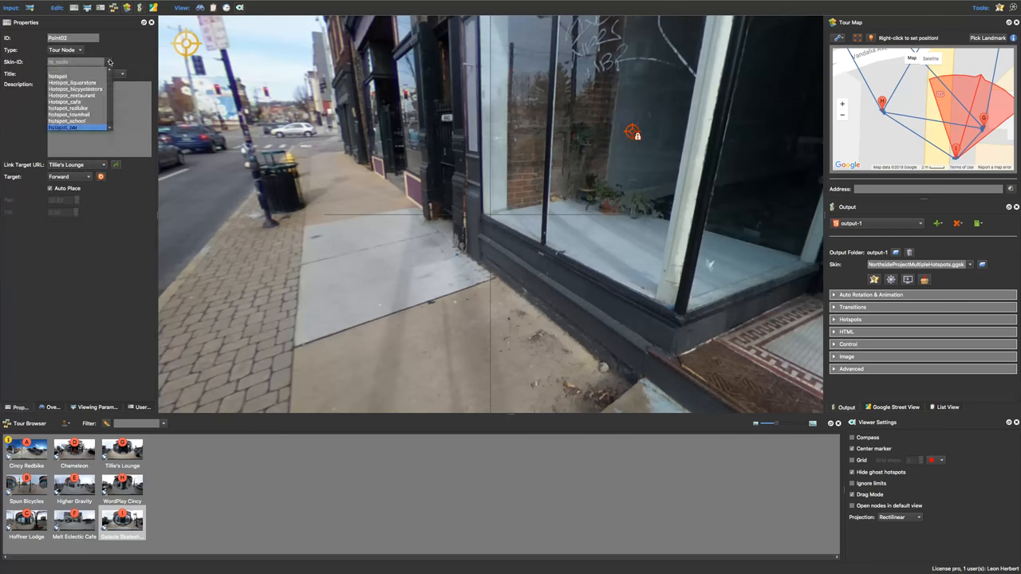
click(69, 114)
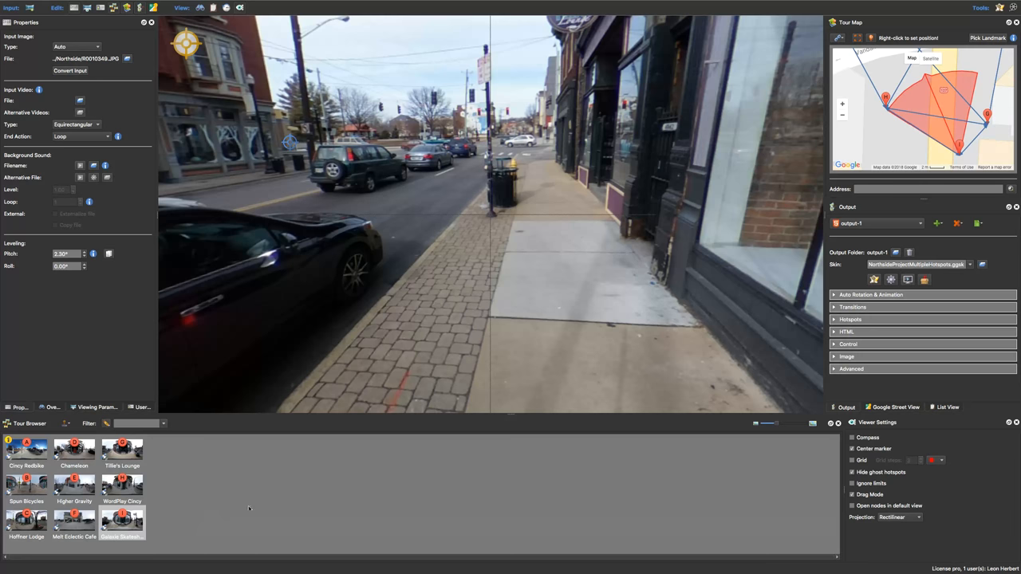
mouse_move(216, 513)
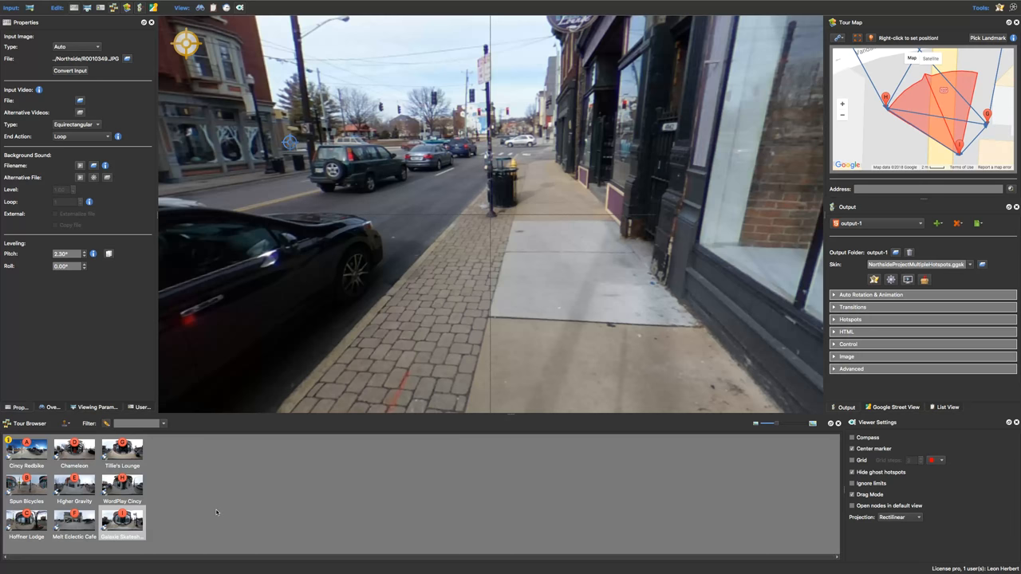
mouse_move(96, 491)
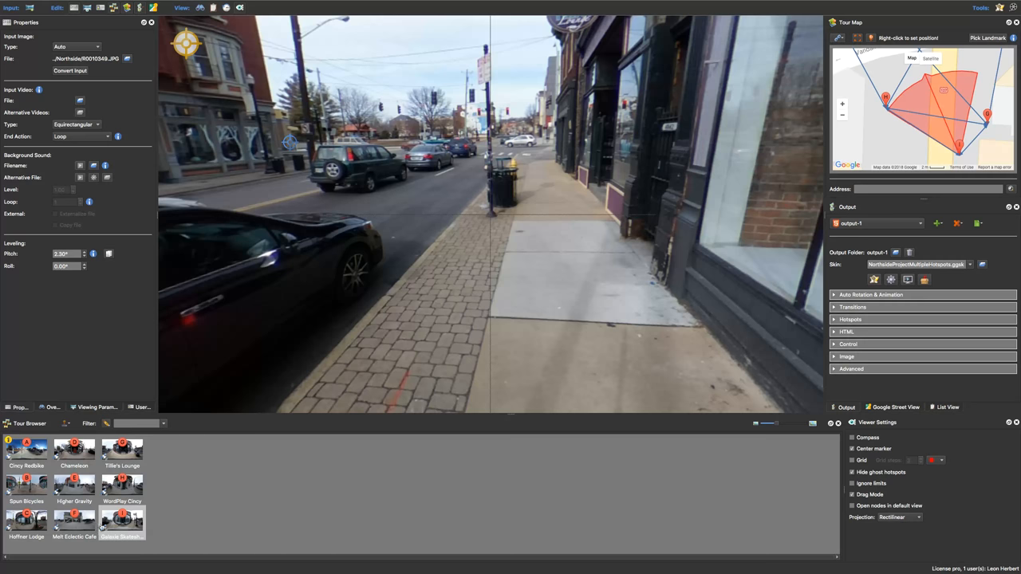
mouse_move(818, 385)
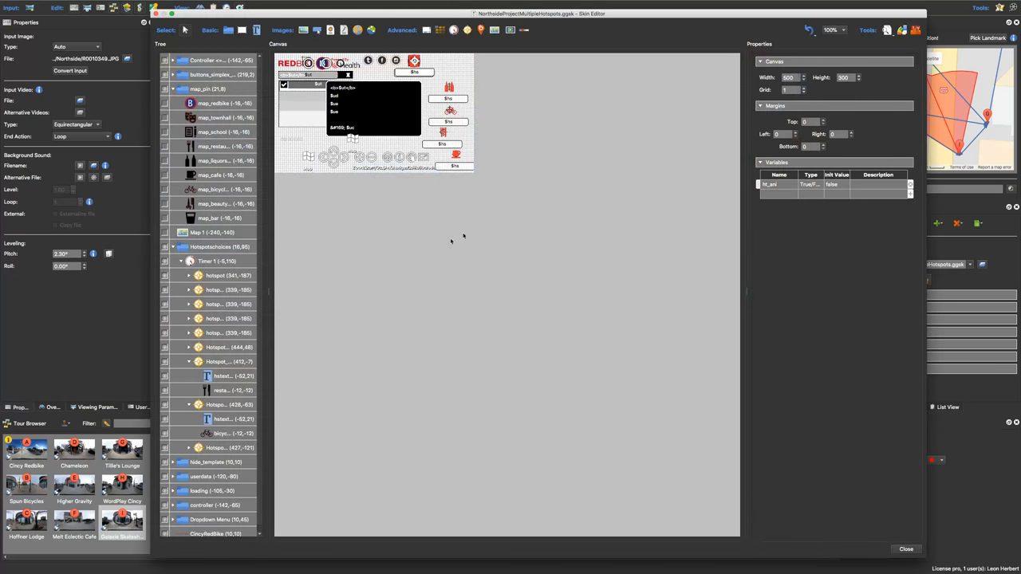
mouse_move(369, 112)
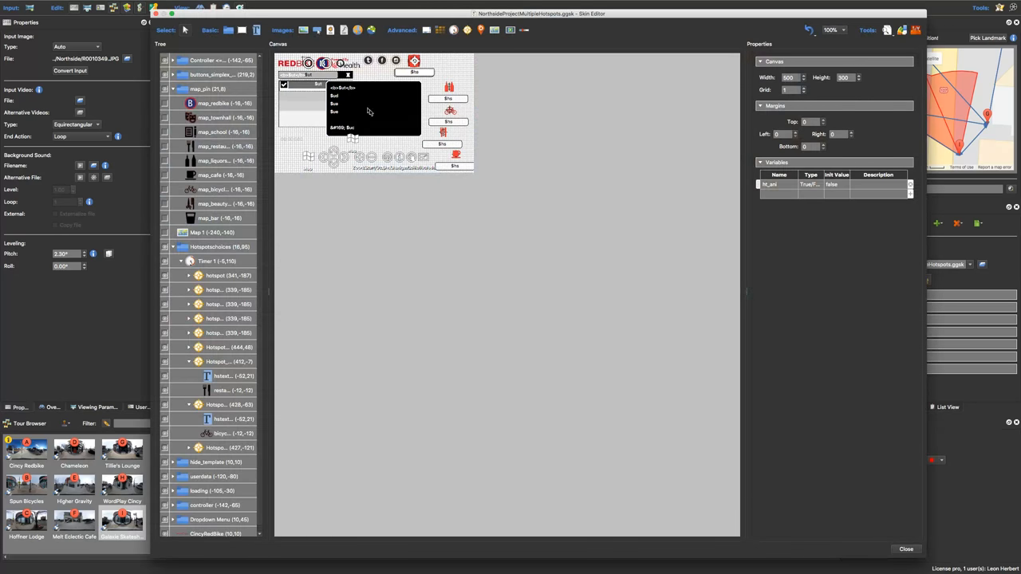
Show the map_pin group, then the map_redbike pin's image and position properties
click(208, 89)
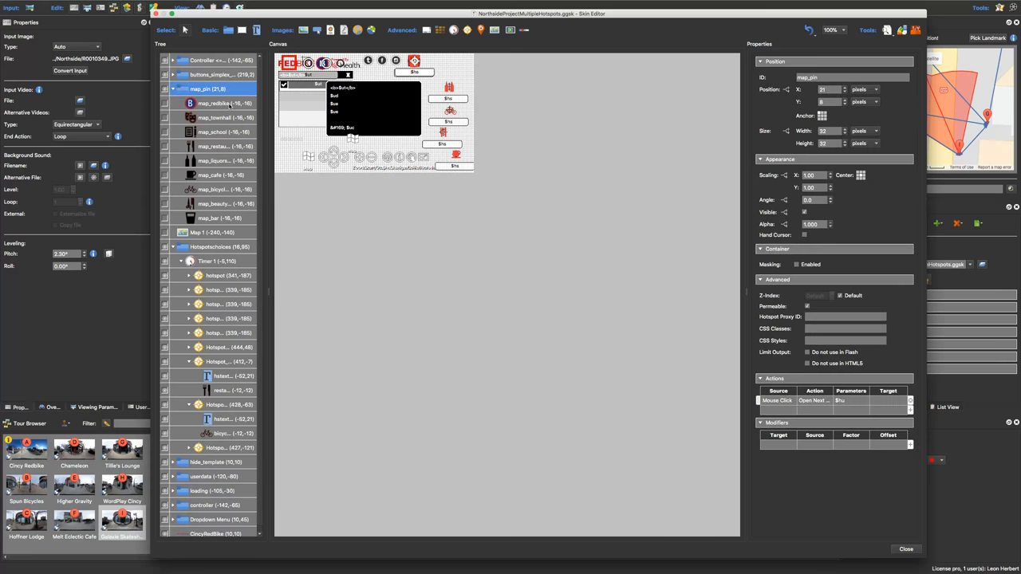
click(223, 103)
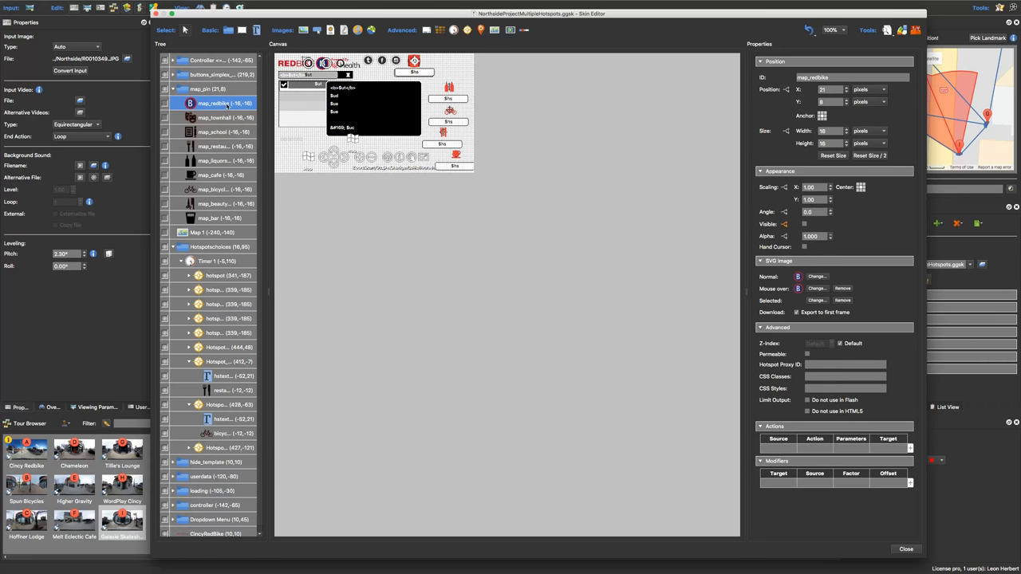
mouse_move(441, 250)
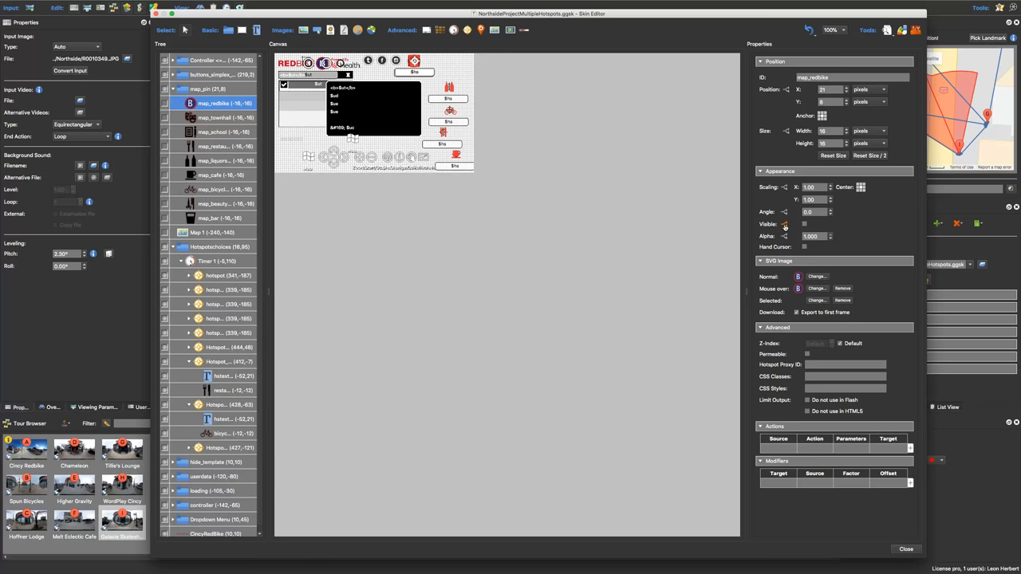
Review the map_redbike Visible logic: shown only when tags contain redbike
click(804, 224)
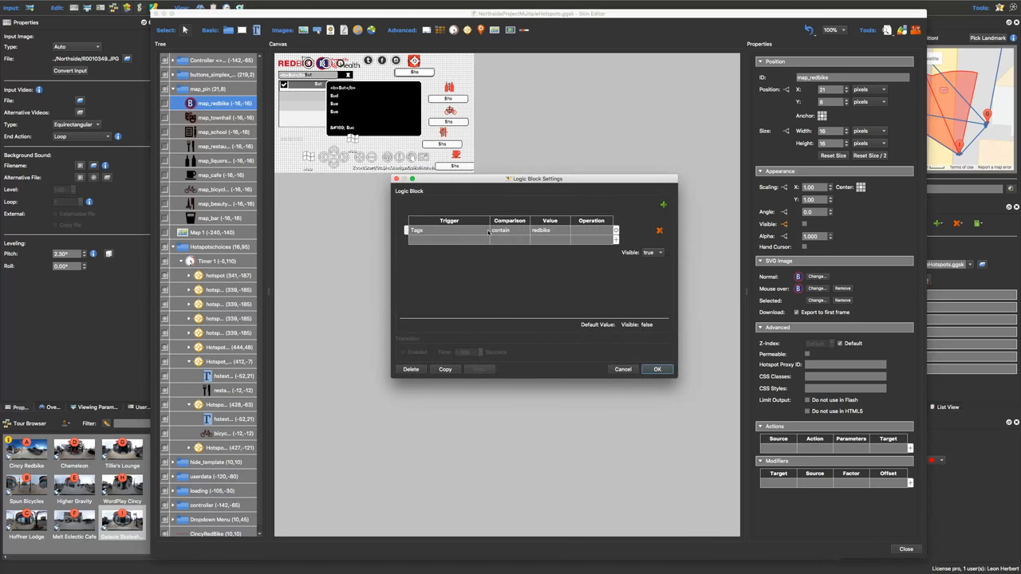
mouse_move(661, 257)
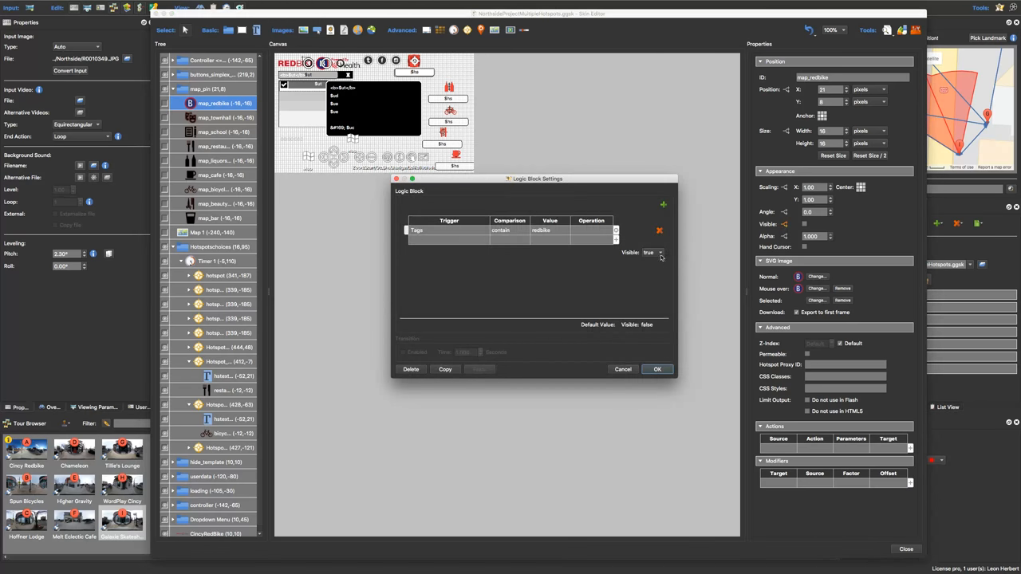
click(657, 368)
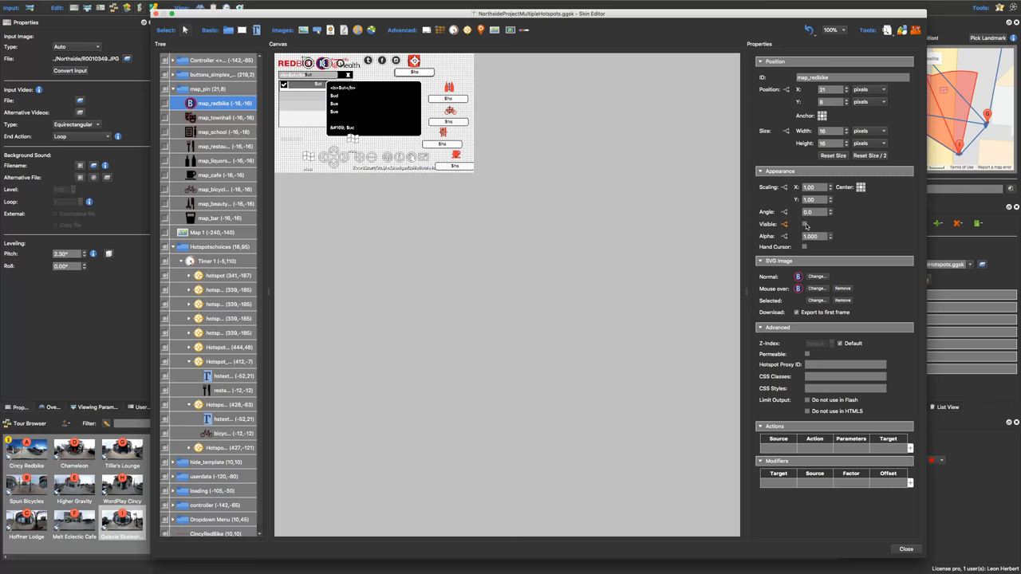
mouse_move(818, 254)
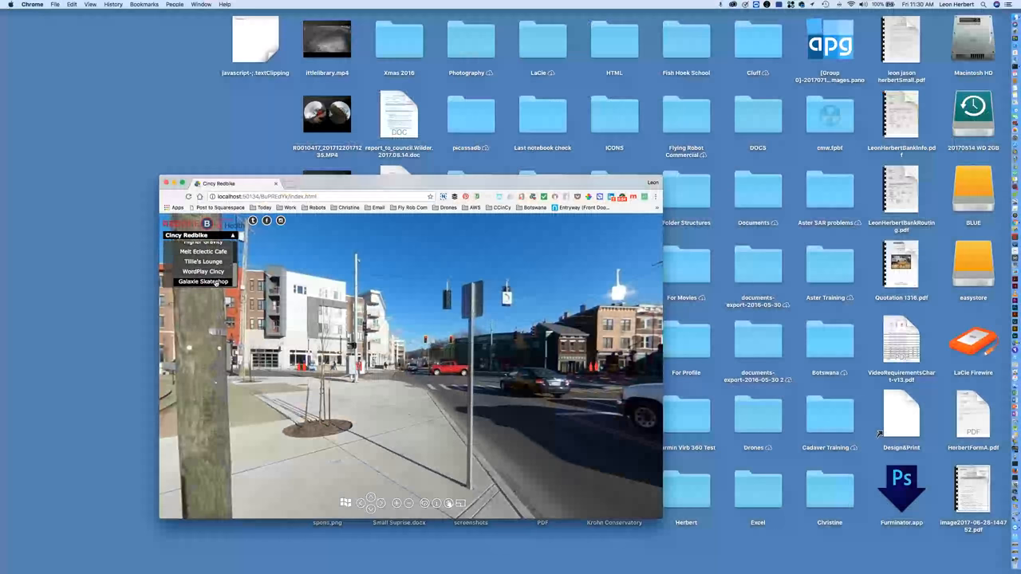
Jump to Galaxie Skateshop in the browser preview, then switch back to Pano2VR
click(202, 281)
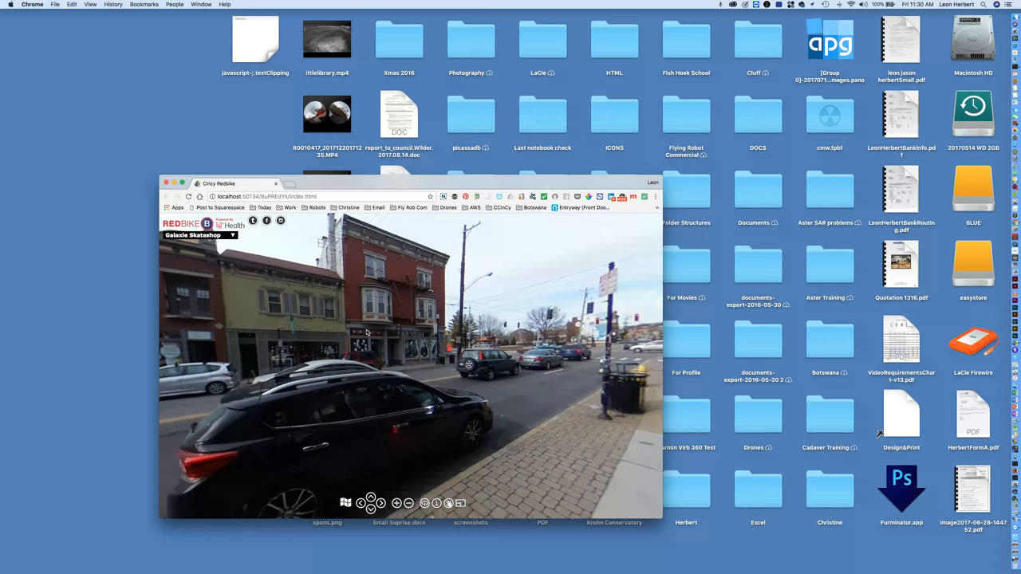
click(345, 502)
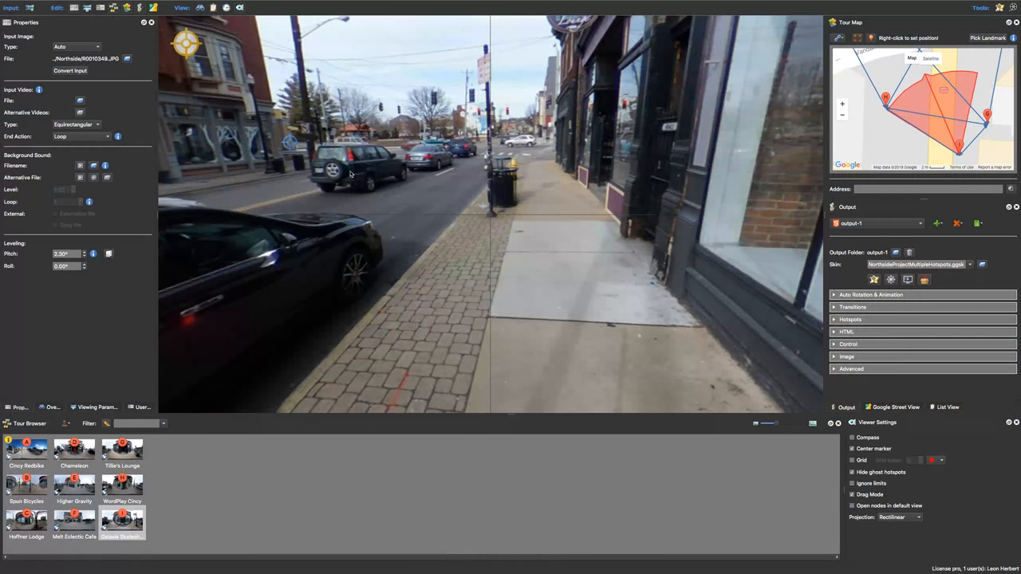
Select the Point01 storefront hotspot linking to WordPlay Cincy with skin ID hotspot_bar
click(292, 142)
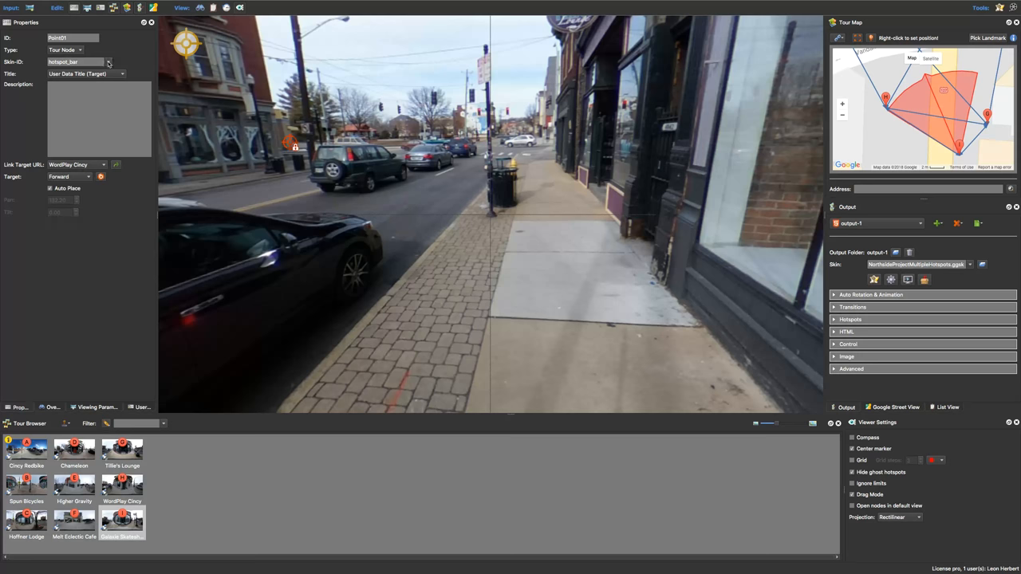
mouse_move(266, 136)
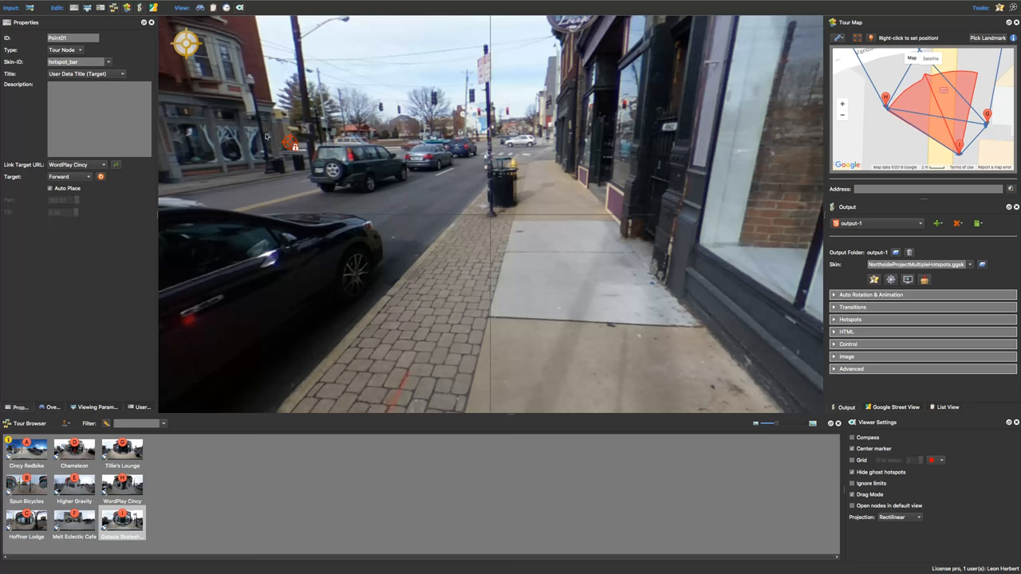
mouse_move(356, 102)
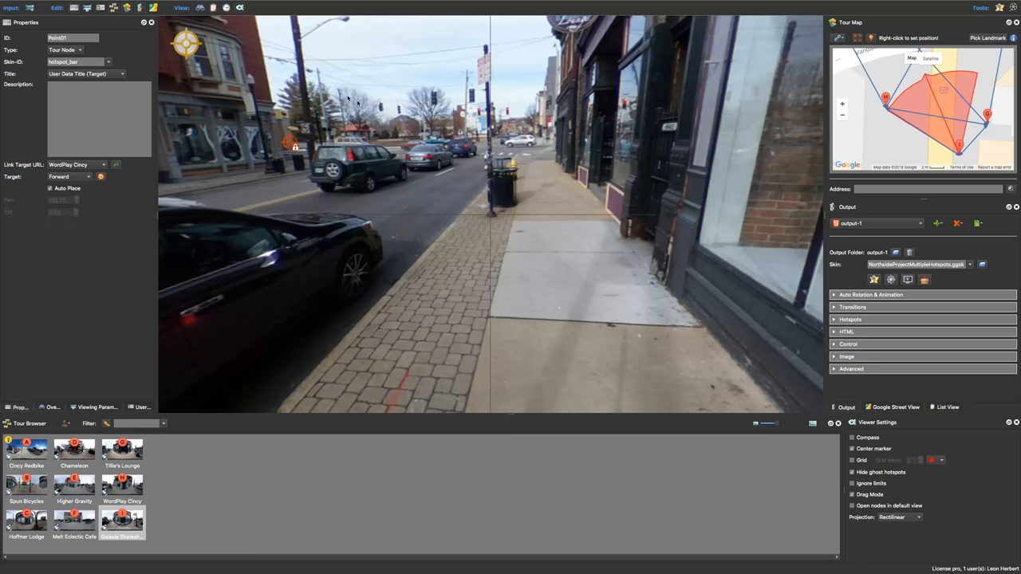
mouse_move(329, 164)
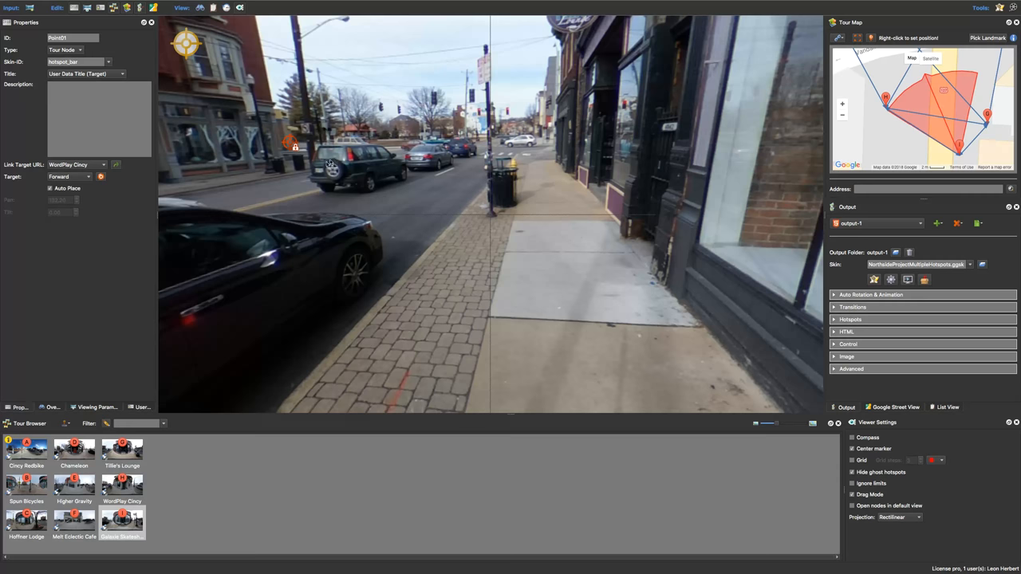
mouse_move(314, 159)
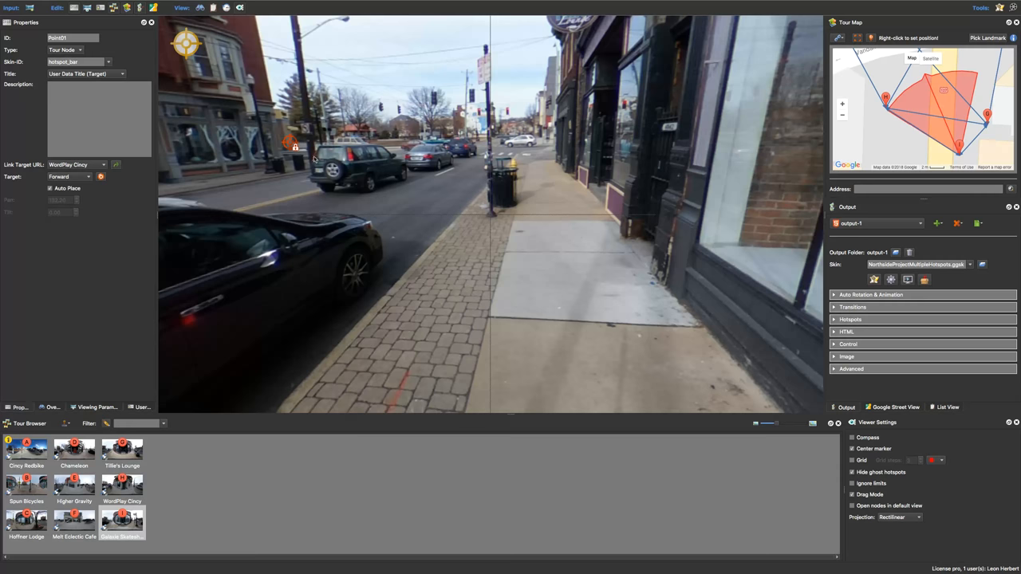